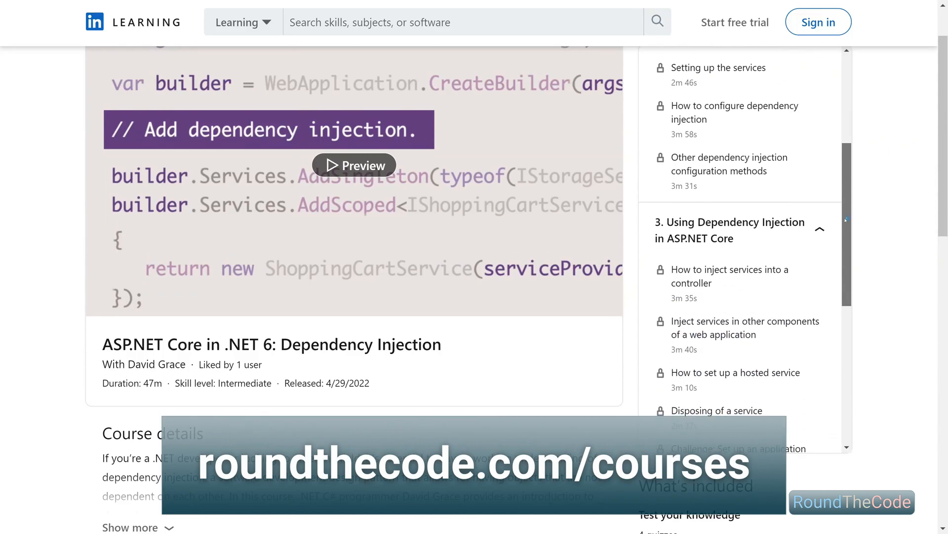
Dismiss the About dialog showing version 17.3.0 and pick a command from the Tools menu.
{"action": "scroll", "scroll_direction": "down", "scroll_amount": 3}
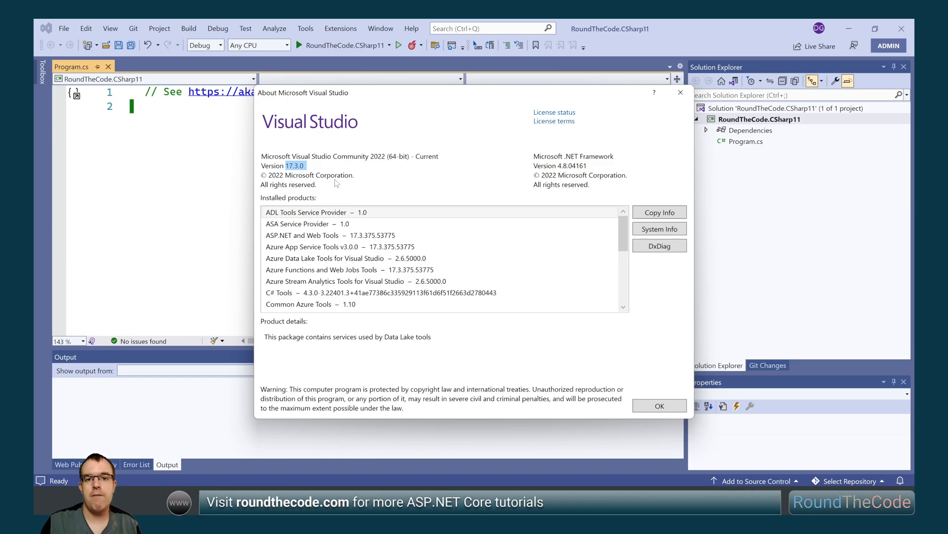
{"action": "left_click", "coordinate": [659, 405]}
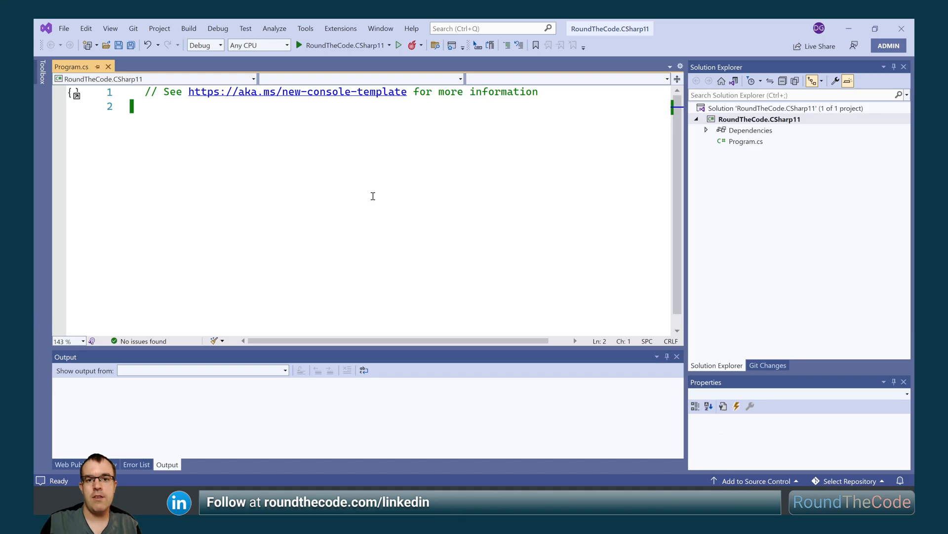
{"action": "left_click", "coordinate": [305, 28]}
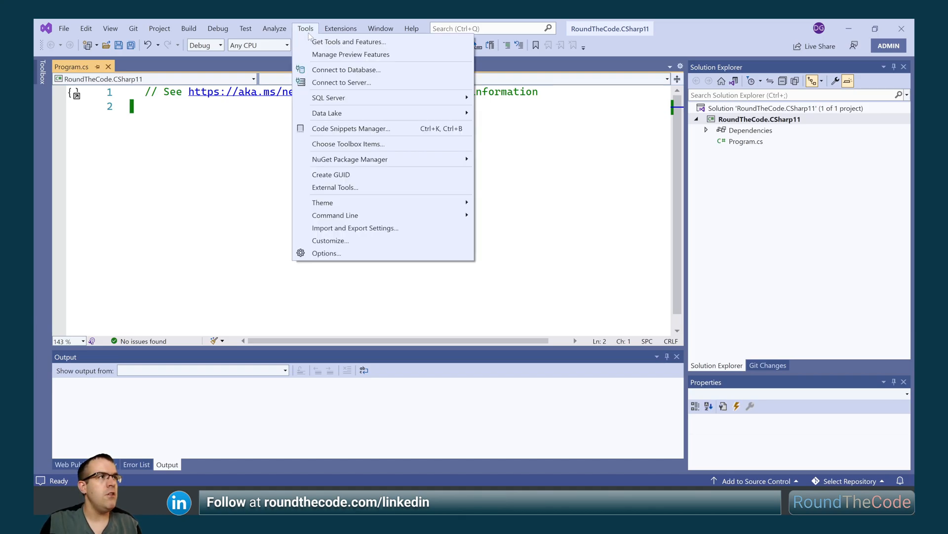
{"action": "left_click", "coordinate": [326, 253]}
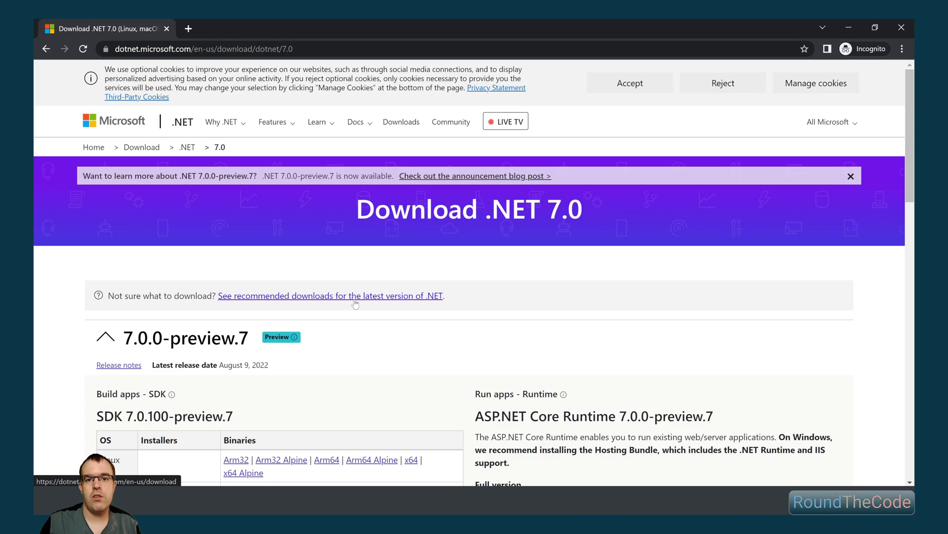
{"action": "mouse_move", "coordinate": [390, 306]}
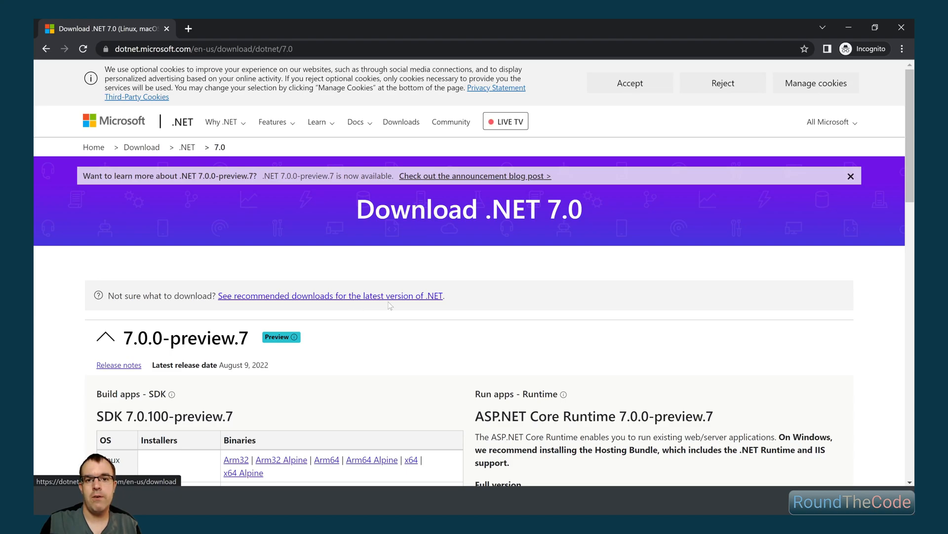
Scroll the Download .NET 7.0 page down to the SDK 7.0.100-preview.7 table.
{"action": "scroll", "scroll_direction": "down", "scroll_amount": 3}
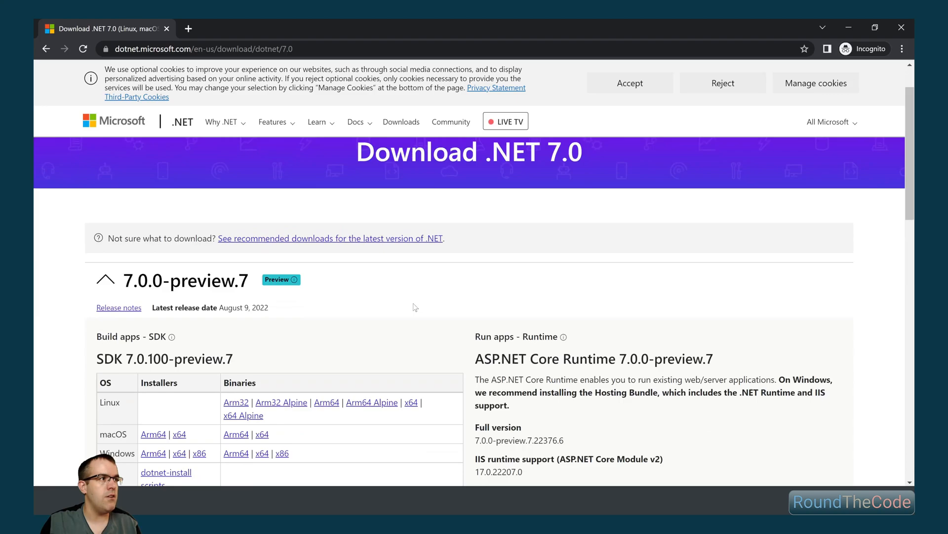
{"action": "scroll", "scroll_direction": "down", "scroll_amount": 3}
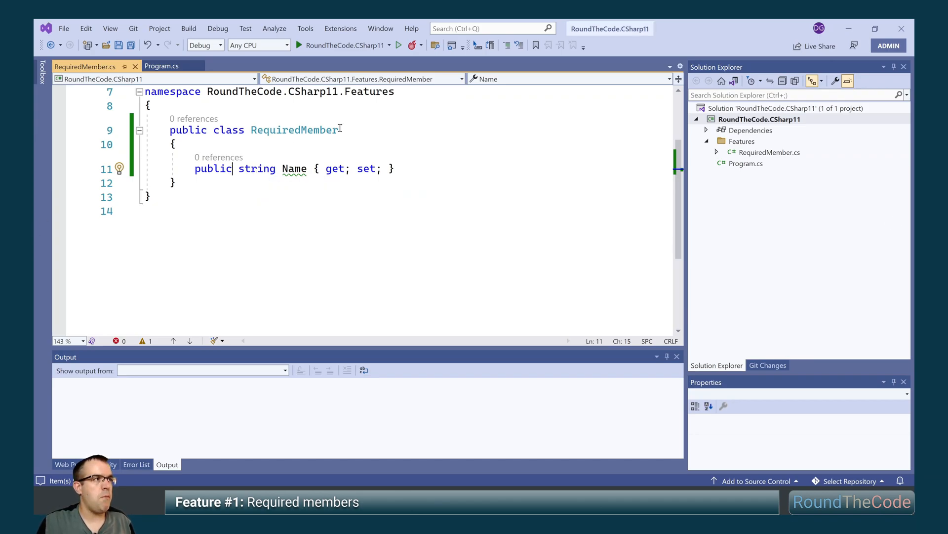
Mark the Name property of RequiredMember with the required keyword.
{"action": "type", "text": "required"}
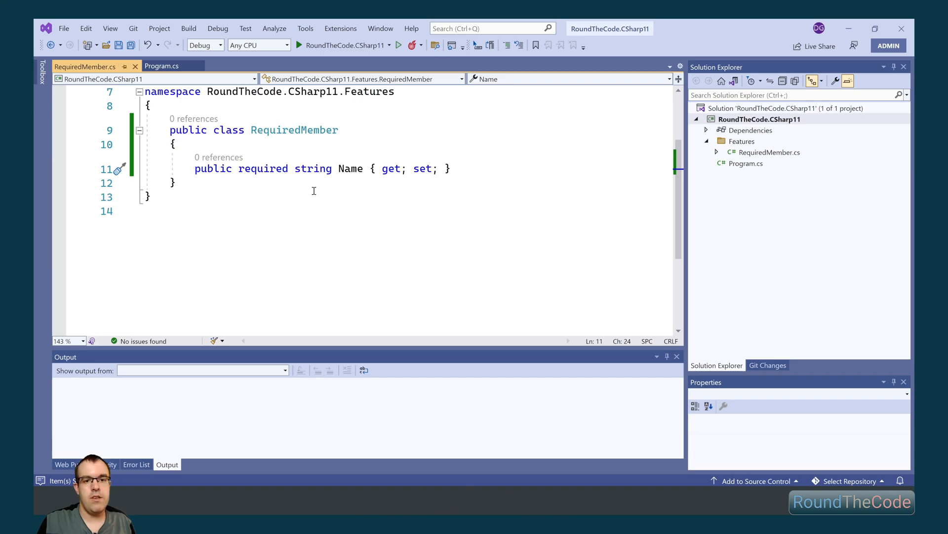
{"action": "mouse_move", "coordinate": [319, 193]}
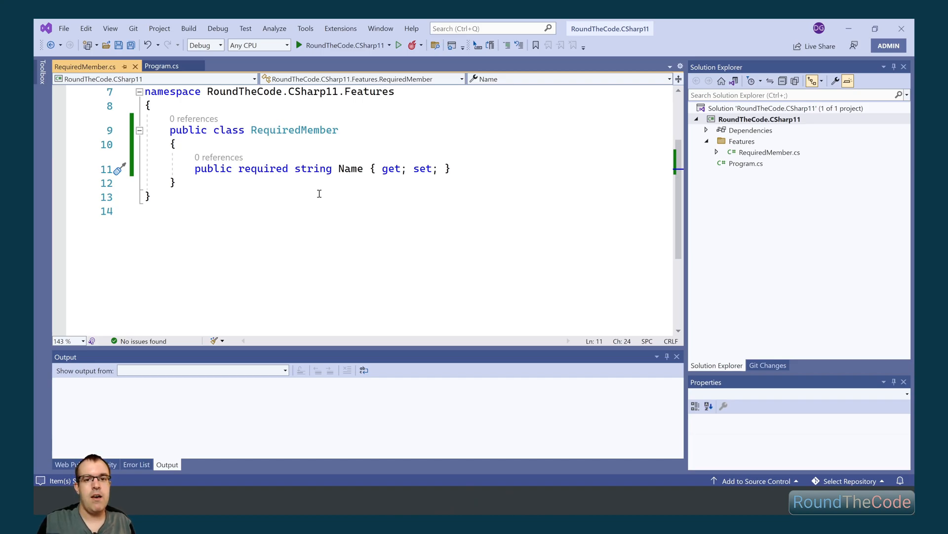
{"action": "left_click", "coordinate": [162, 66]}
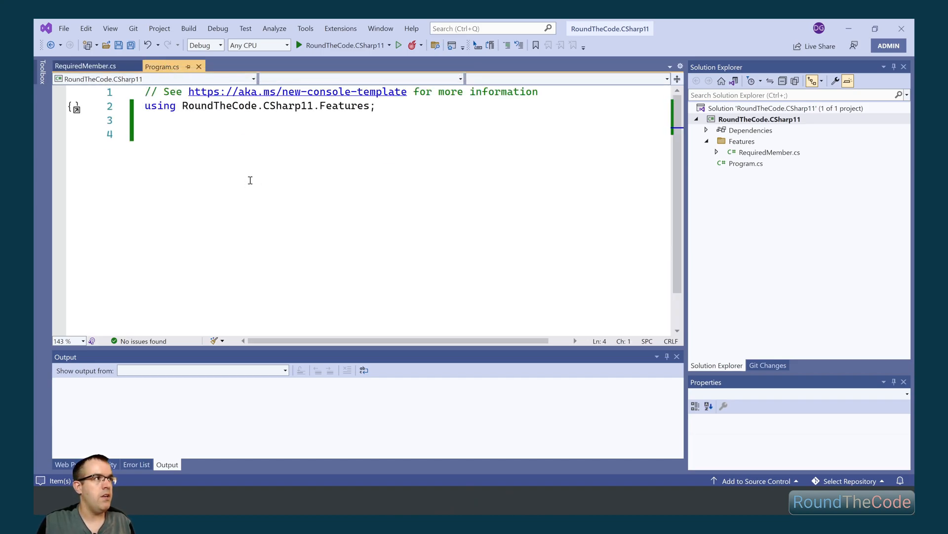
In Program.cs create var requiredMember = new RequiredMember { Name = "Dave" }.
{"action": "type", "text": "var e"}
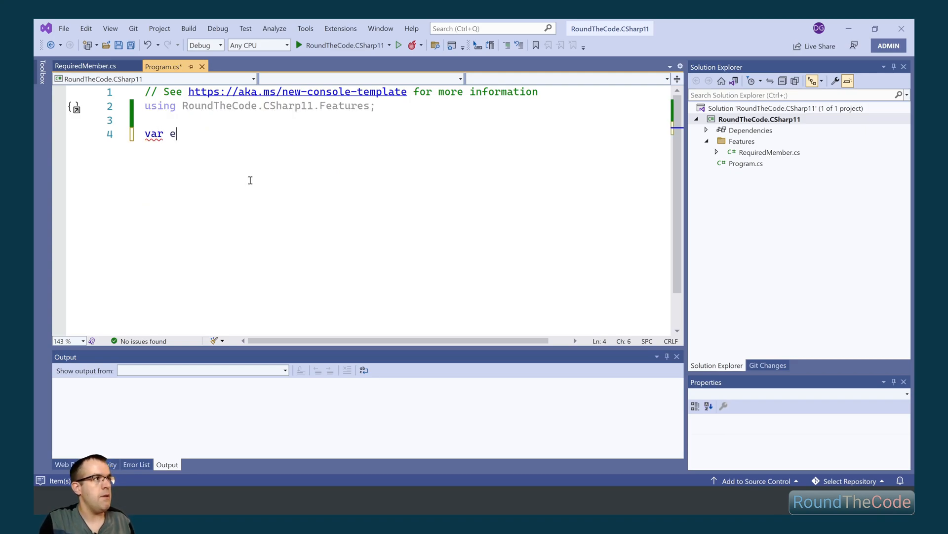
{"action": "type", "text": "requiredMembe"}
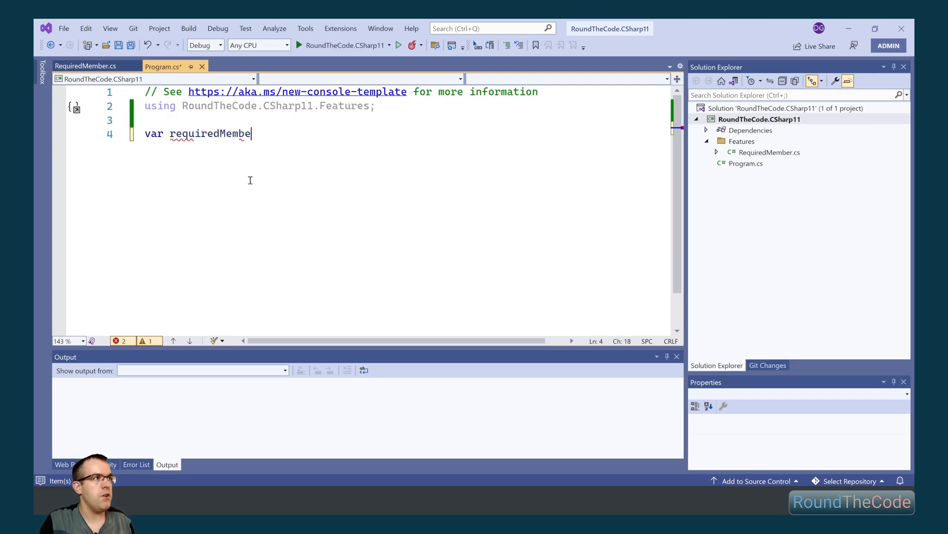
{"action": "type", "text": "r = new RRequiredMember;"}
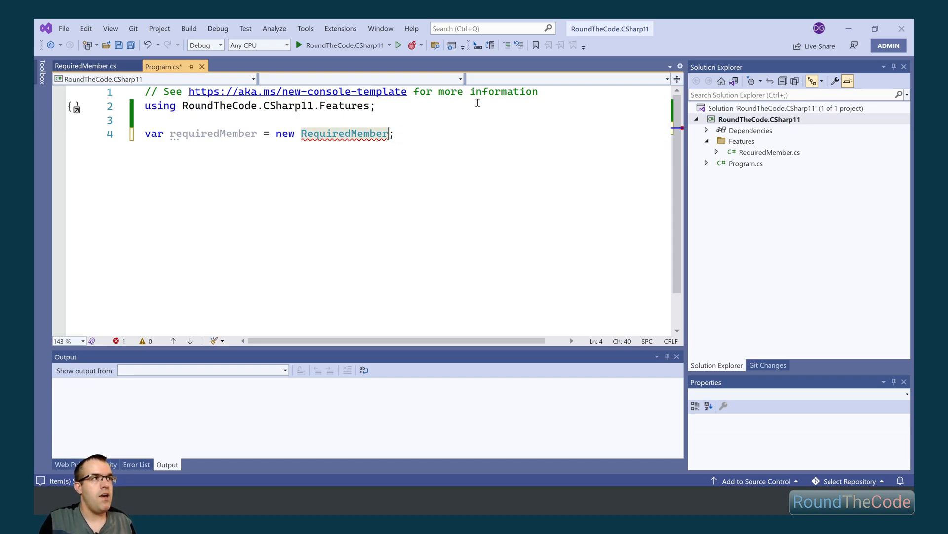
{"action": "type", "text": "{ Name = \"Da\""}
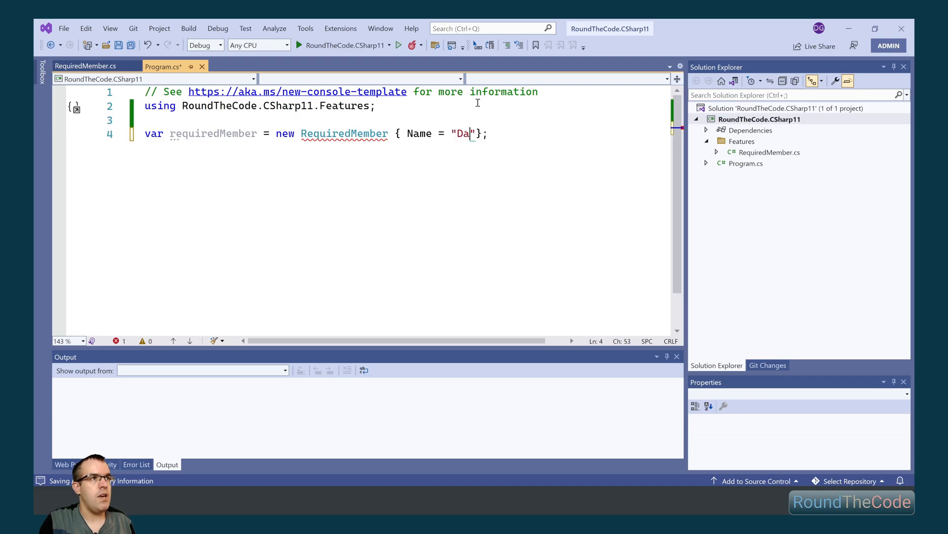
{"action": "type", "text": "ve"}
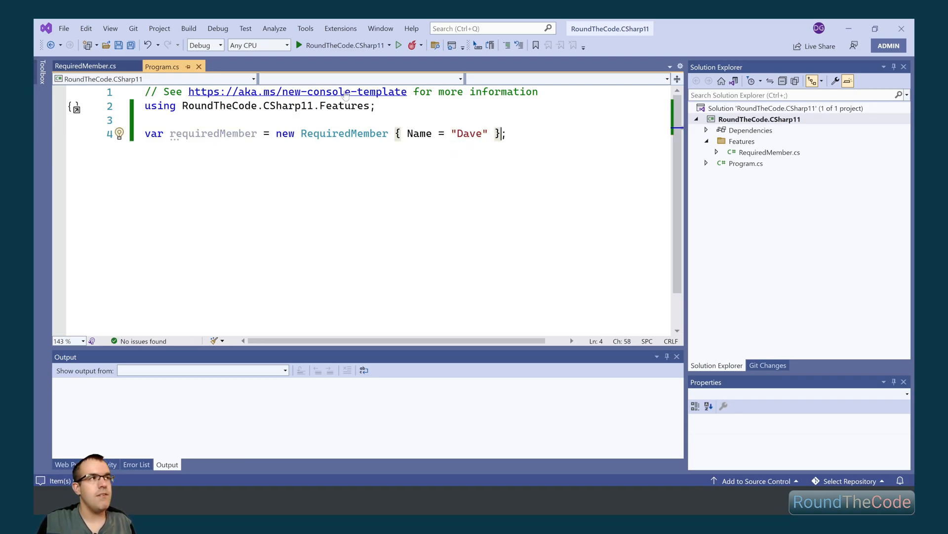
Add a public RequiredMember(string name) constructor that assigns Name = name.
{"action": "left_click", "coordinate": [86, 66]}
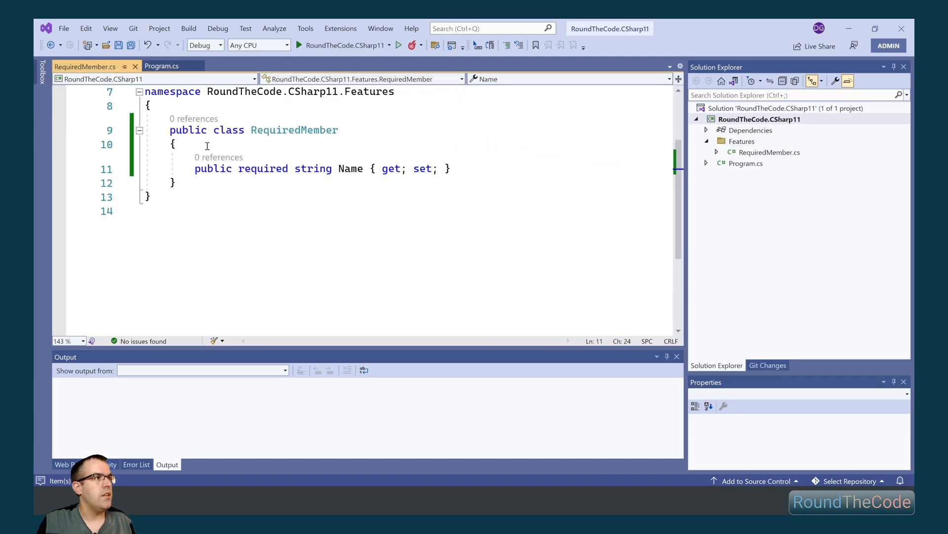
{"action": "type", "text": "public"}
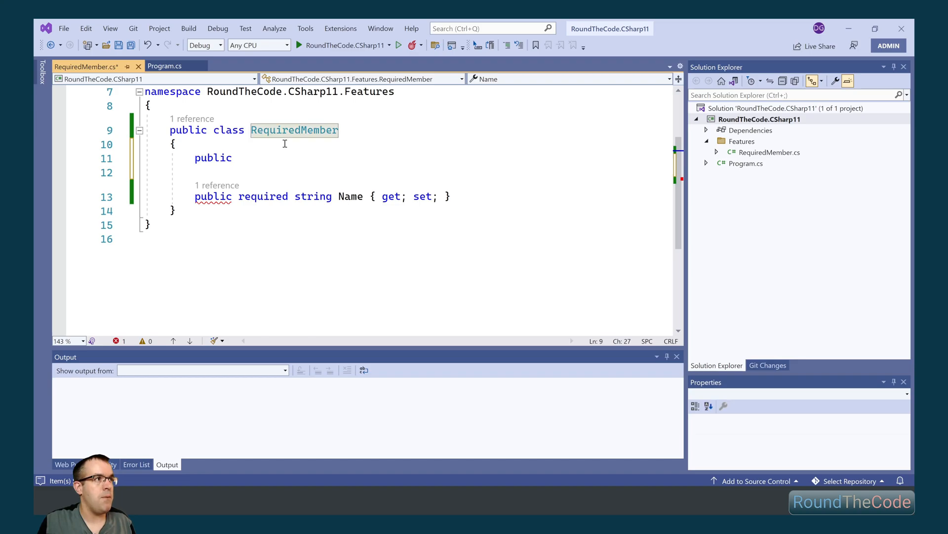
{"action": "type", "text": "RequiredMember"}
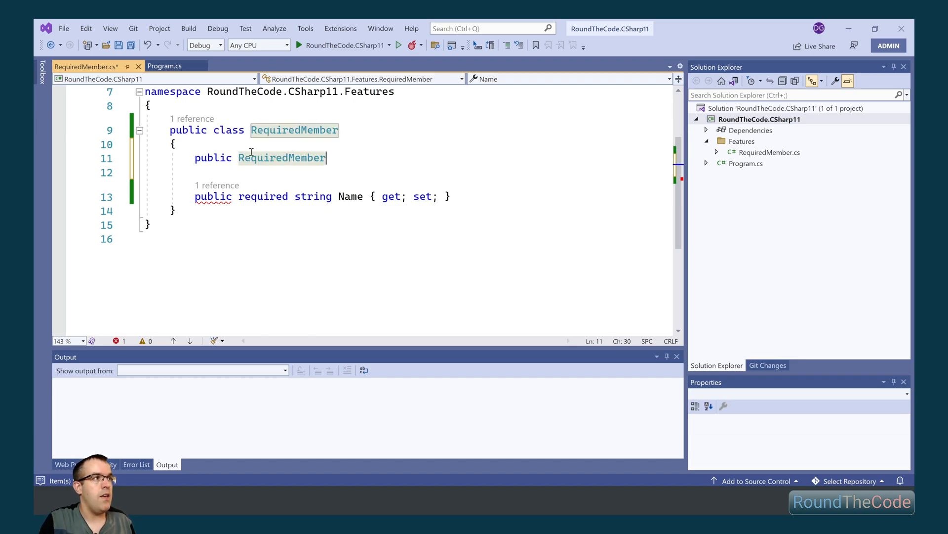
{"action": "type", "text": "(string name)"}
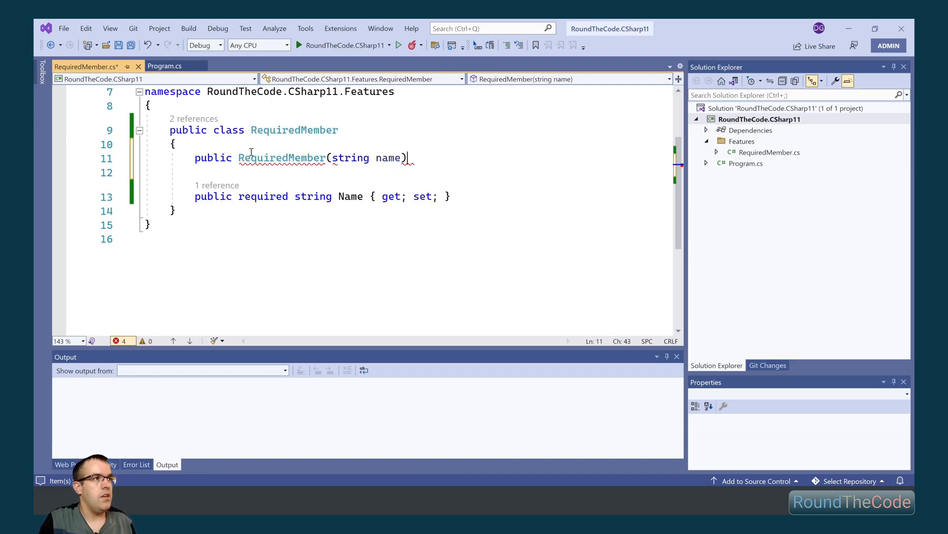
{"action": "type", "text": "Name = name;"}
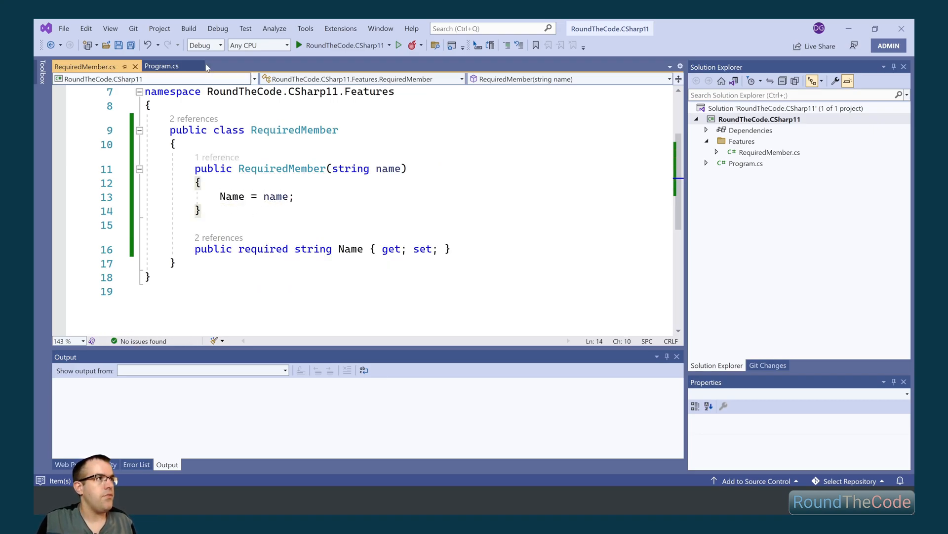
Construct RequiredMember("Dave") in Program.cs and mark the constructor [SetsRequiredMembers], importing System.Diagnostics.CodeAnalysis.
{"action": "left_click", "coordinate": [161, 66]}
{"action": "type", "text": "var requiredMember = new RequiredMember(\""}
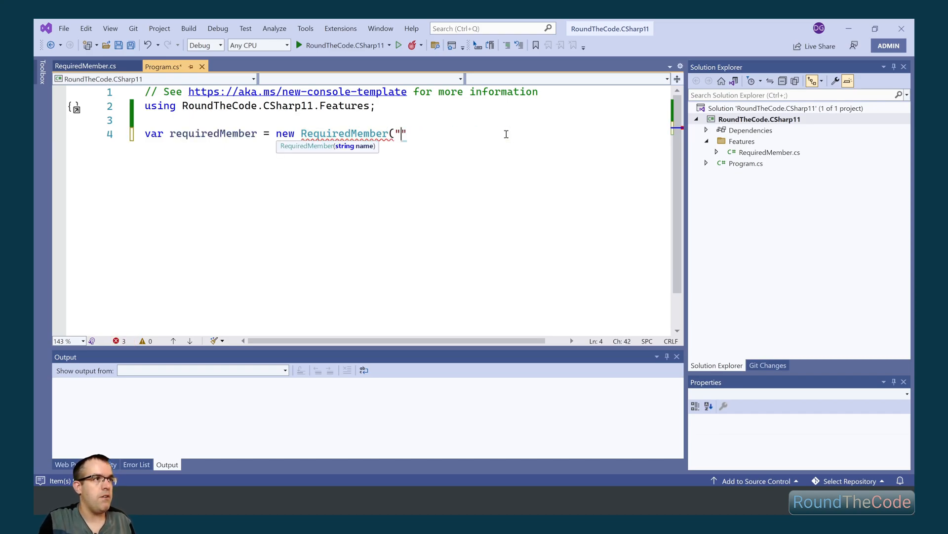
{"action": "type", "text": "Dave\");"}
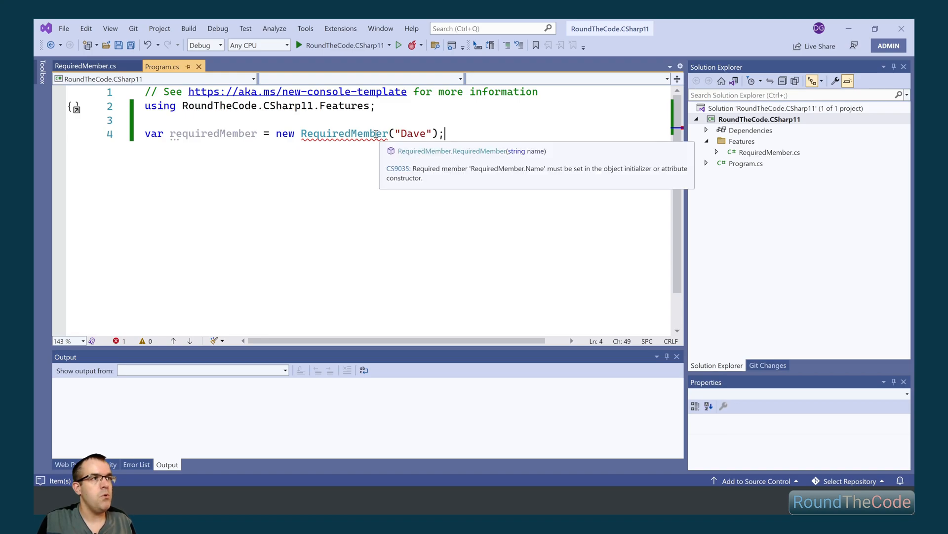
{"action": "left_click", "coordinate": [87, 66]}
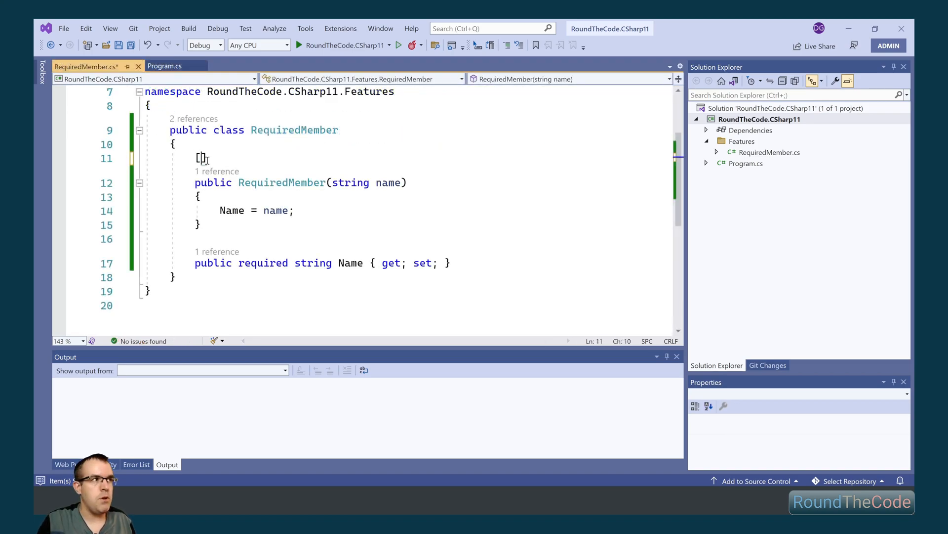
{"action": "type", "text": "SetsRequiredMembers"}
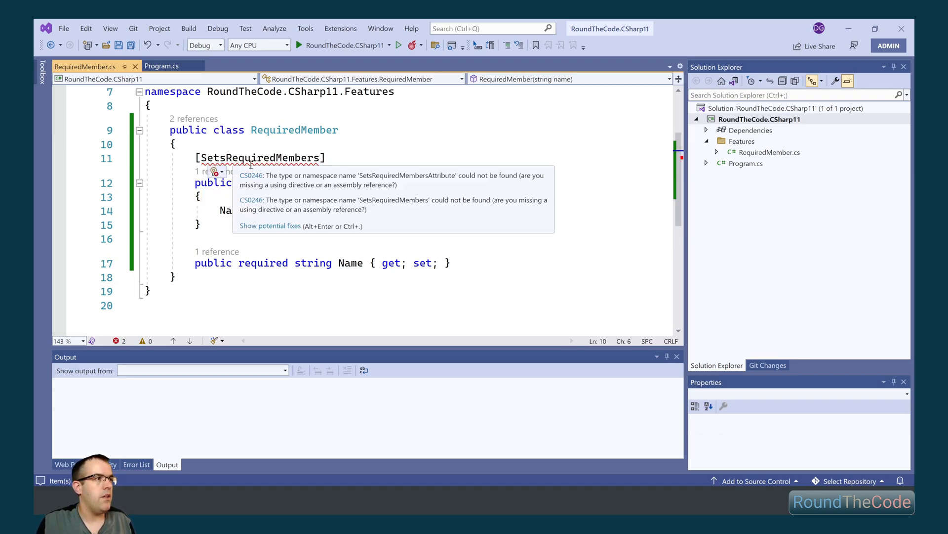
{"action": "left_click", "coordinate": [212, 172]}
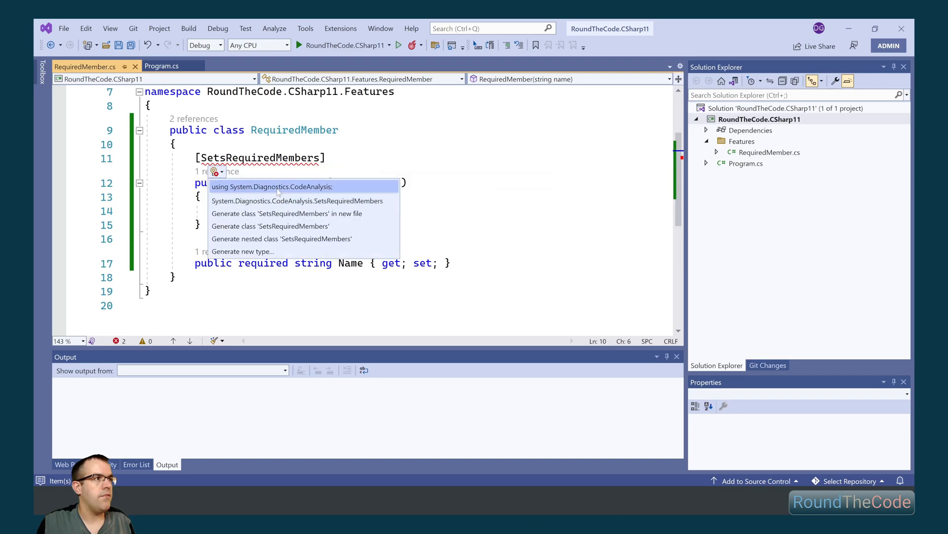
{"action": "left_click", "coordinate": [162, 66]}
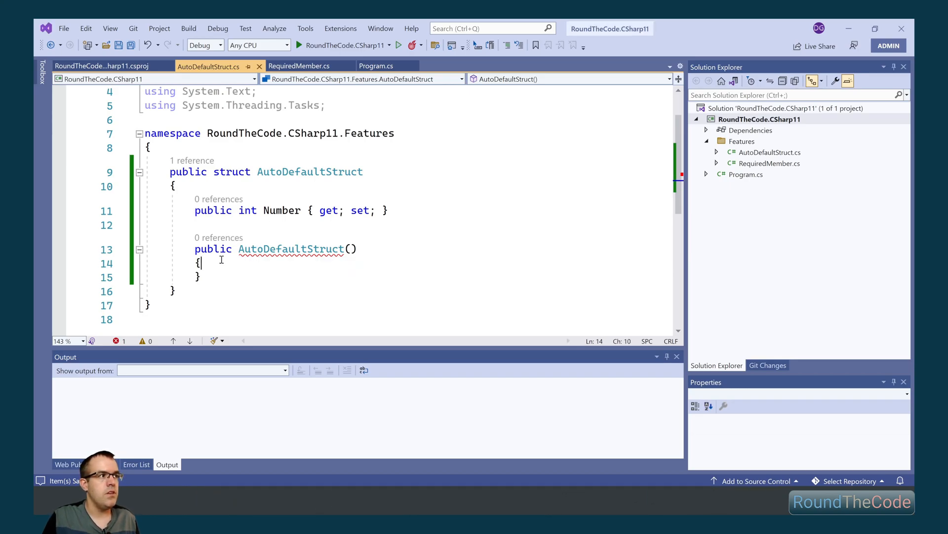
Give AutoDefaultStruct an int Number property and a Number = 0 assignment to be removed.
{"action": "type", "text": "Numbe"}
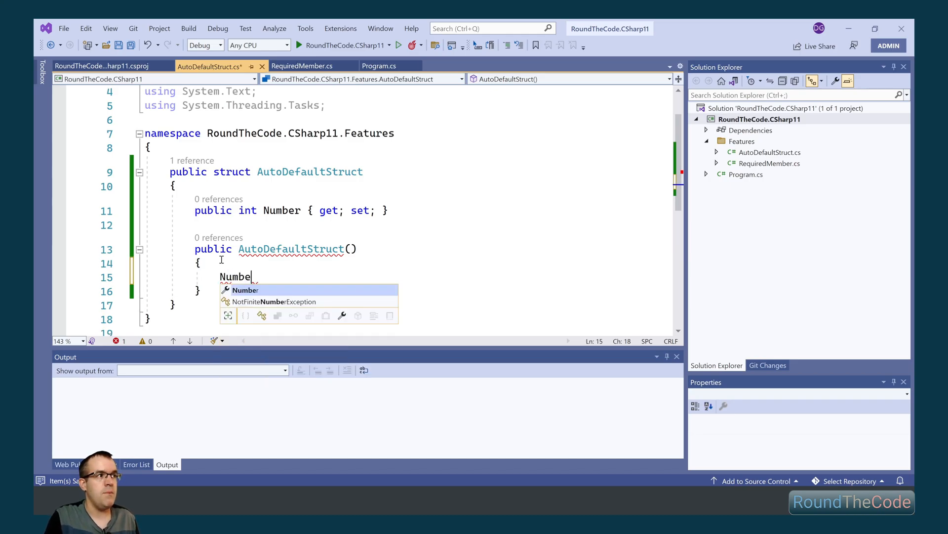
{"action": "type", "text": "= 0;"}
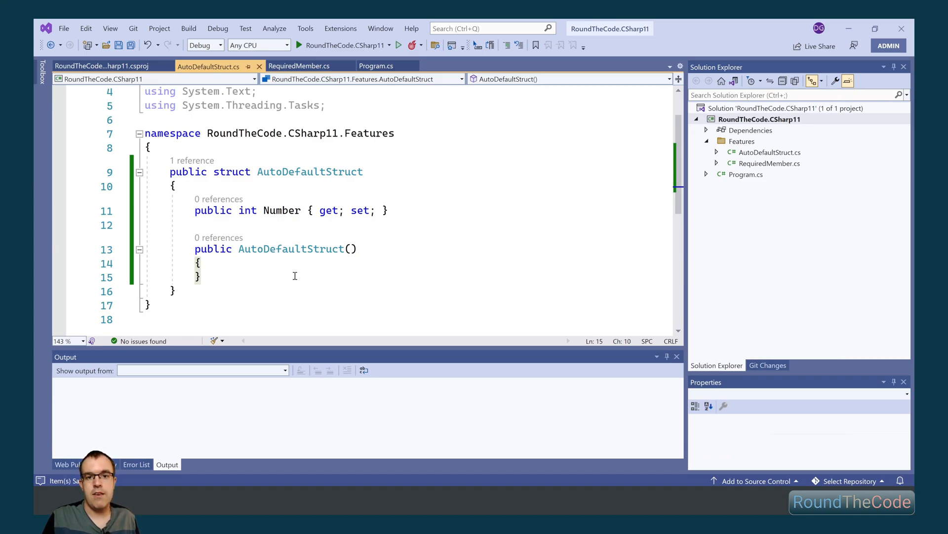
{"action": "mouse_move", "coordinate": [328, 278]}
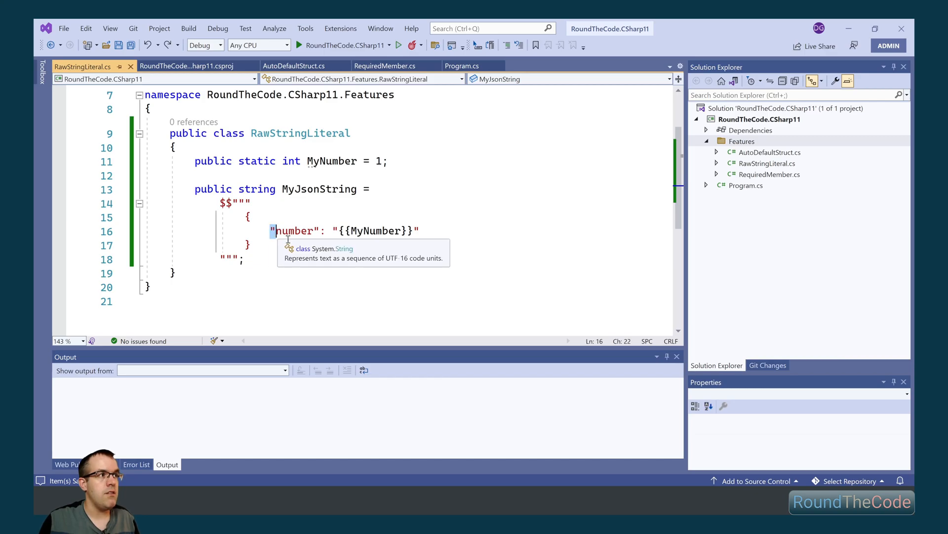
{"action": "mouse_move", "coordinate": [520, 328]}
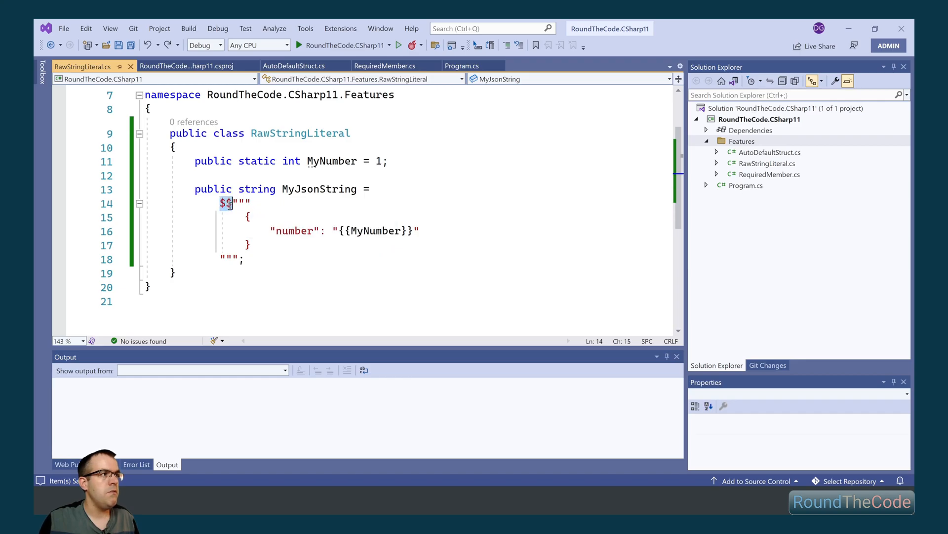
{"action": "mouse_move", "coordinate": [227, 202]}
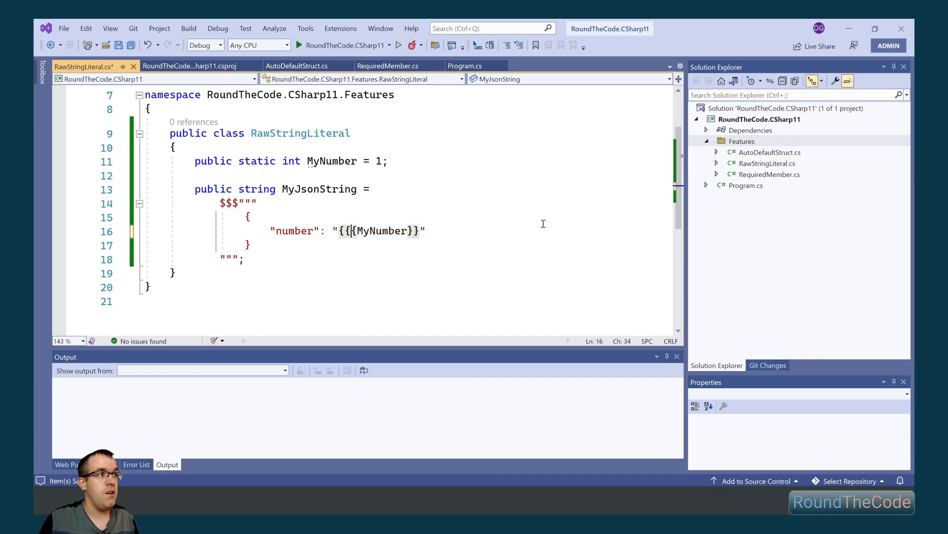
Wrap MyNumber in braces inside the $$$ raw JSON string literal.
{"action": "type", "text": "{"}
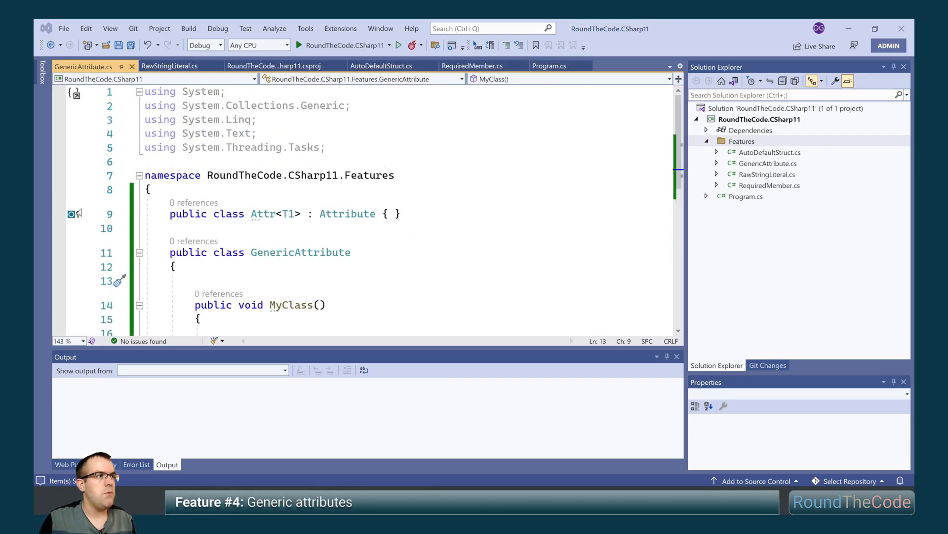
Decorate MyClass with [Attr<string>] and append the <T1> type parameter to GenericAttribute.
{"action": "triple_click", "coordinate": [284, 213]}
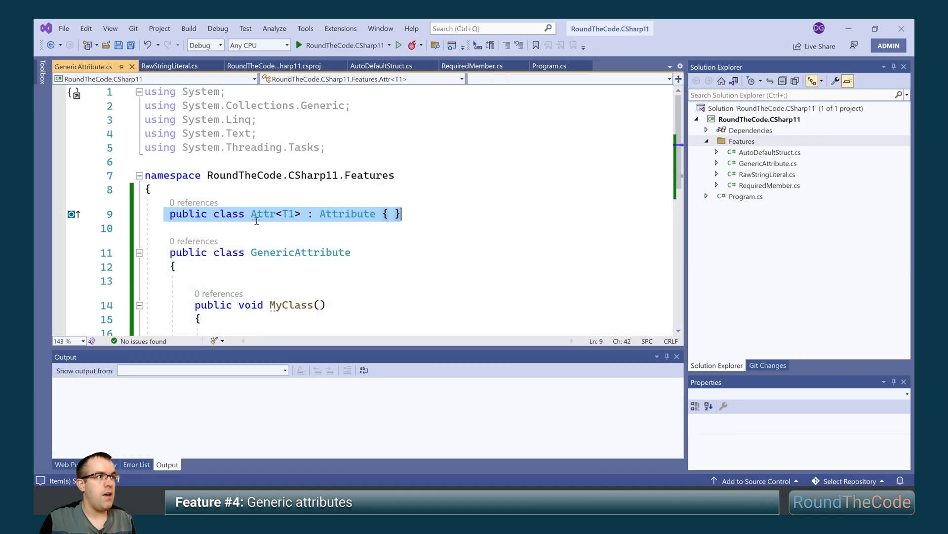
{"action": "scroll", "scroll_direction": "down", "scroll_amount": 3}
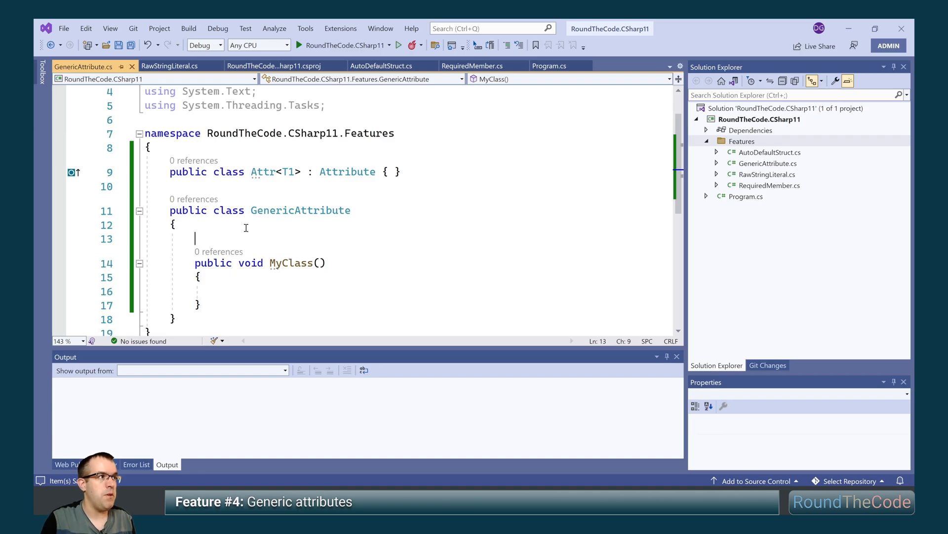
{"action": "type", "text": "[A"}
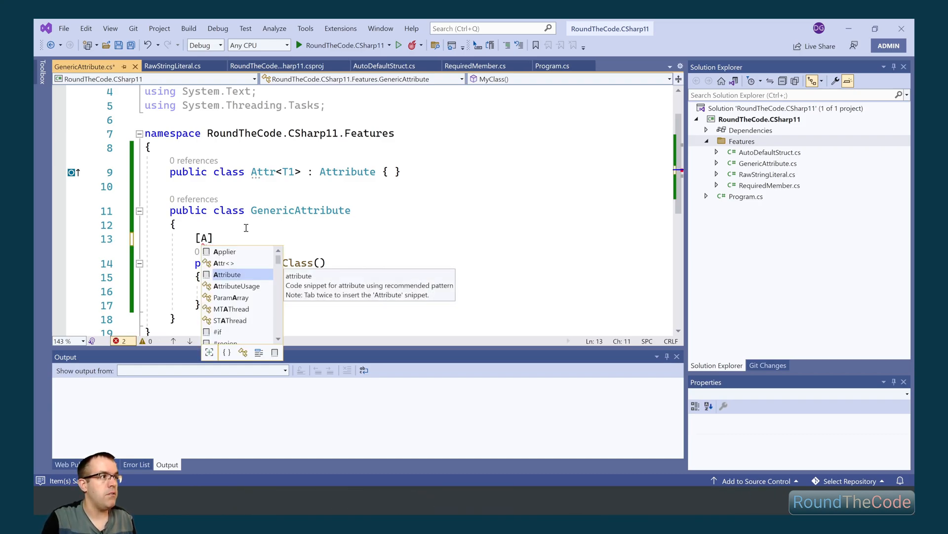
{"action": "type", "text": "ttr<>"}
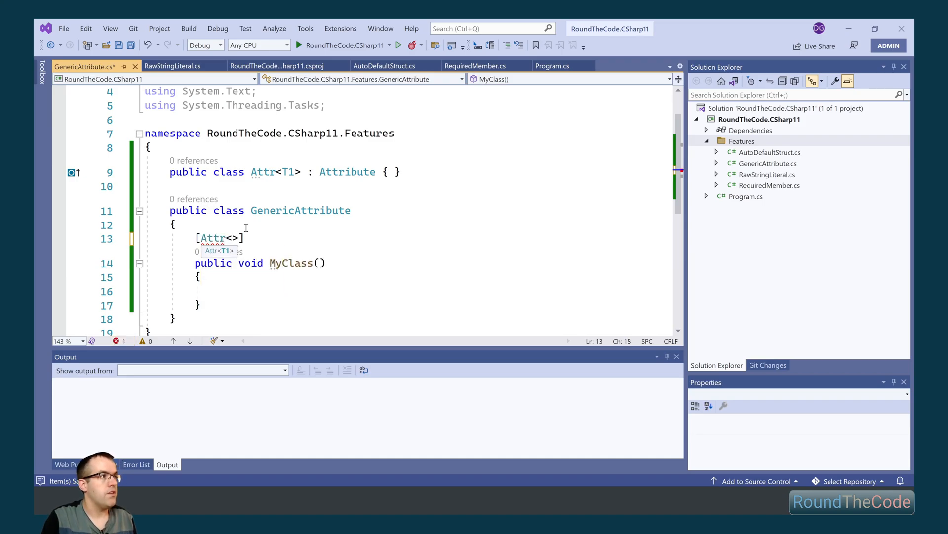
{"action": "type", "text": "string"}
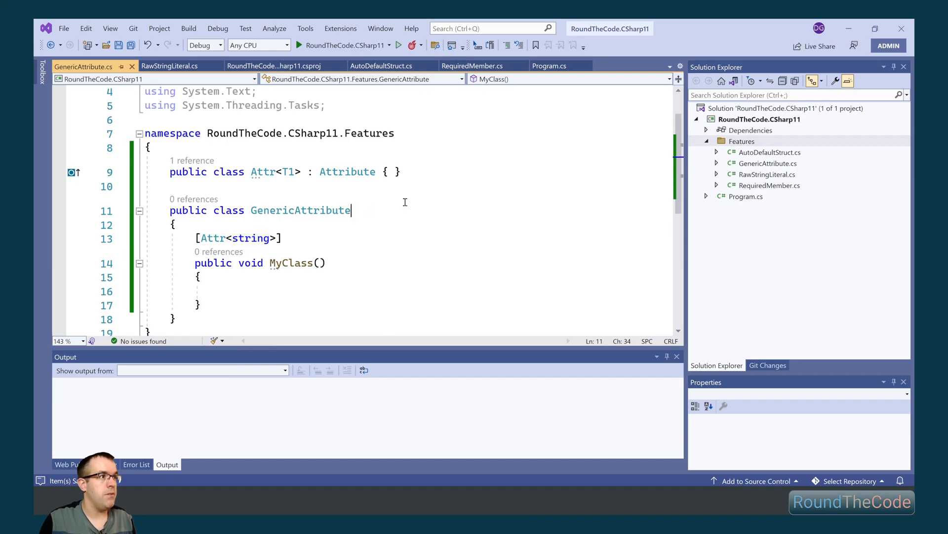
{"action": "type", "text": "<T1>"}
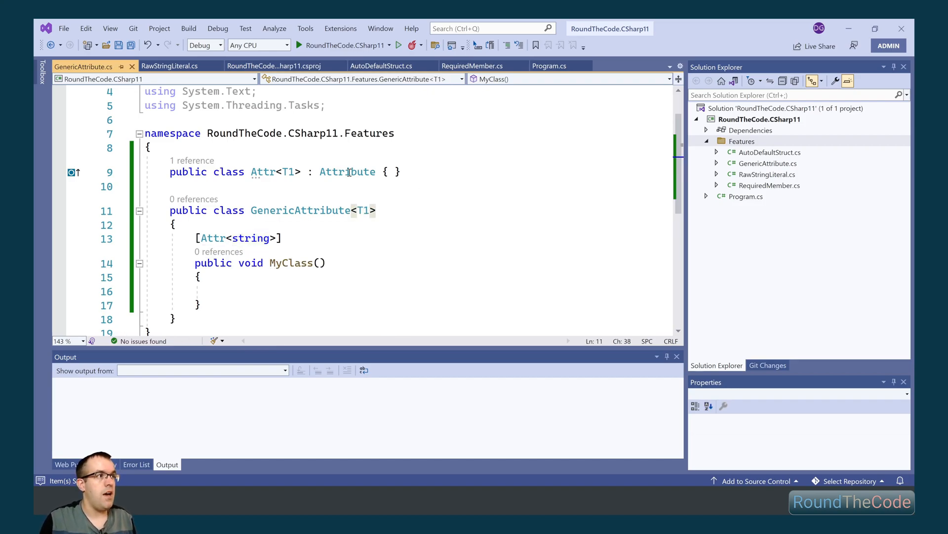
{"action": "double_click", "coordinate": [252, 239]}
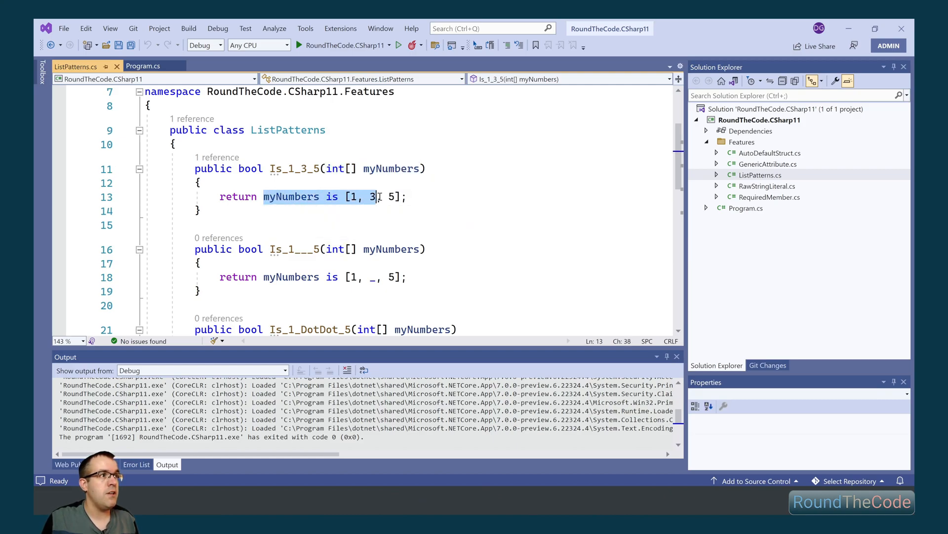
In Program.cs print Is_1_3_5 for the array 1, 3, 5 via a ListPatterns instance.
{"action": "type", "text": ","}
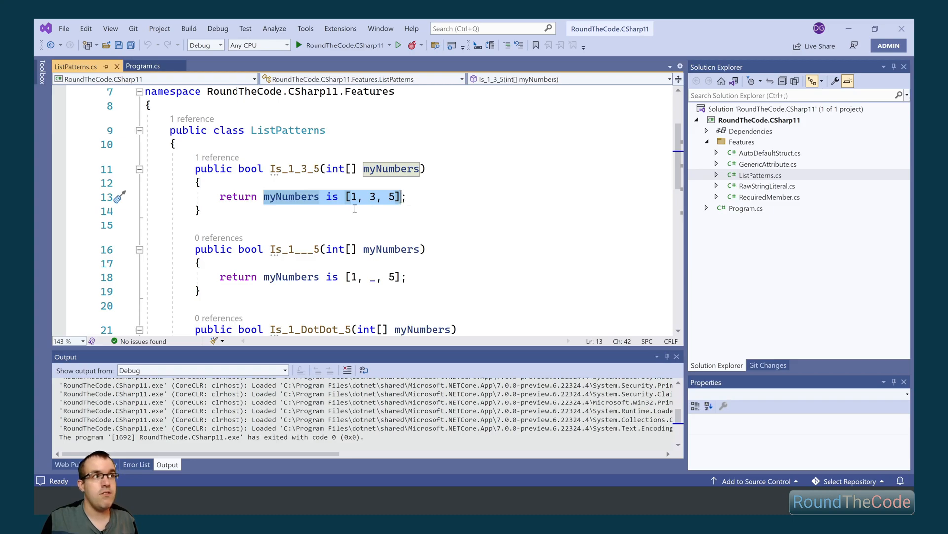
{"action": "left_click", "coordinate": [145, 66]}
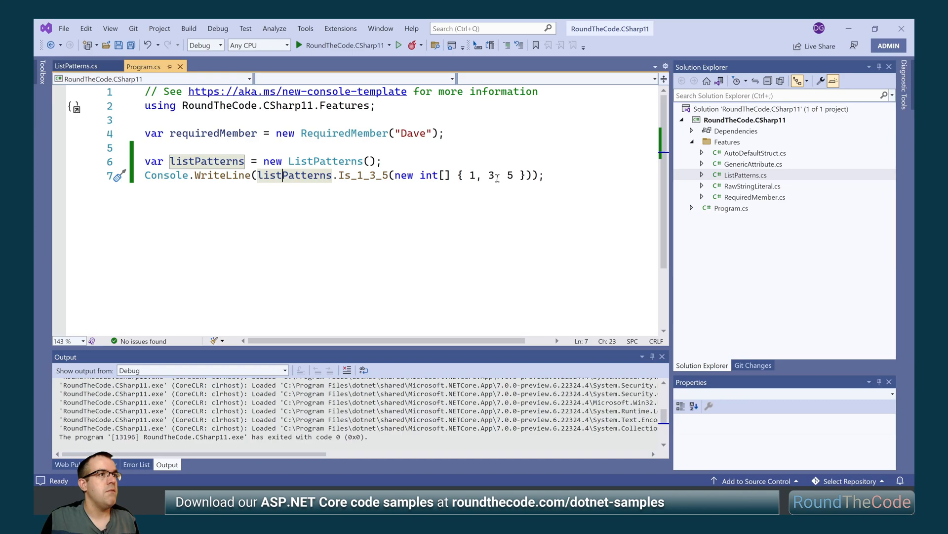
{"action": "type", "text": "5];"}
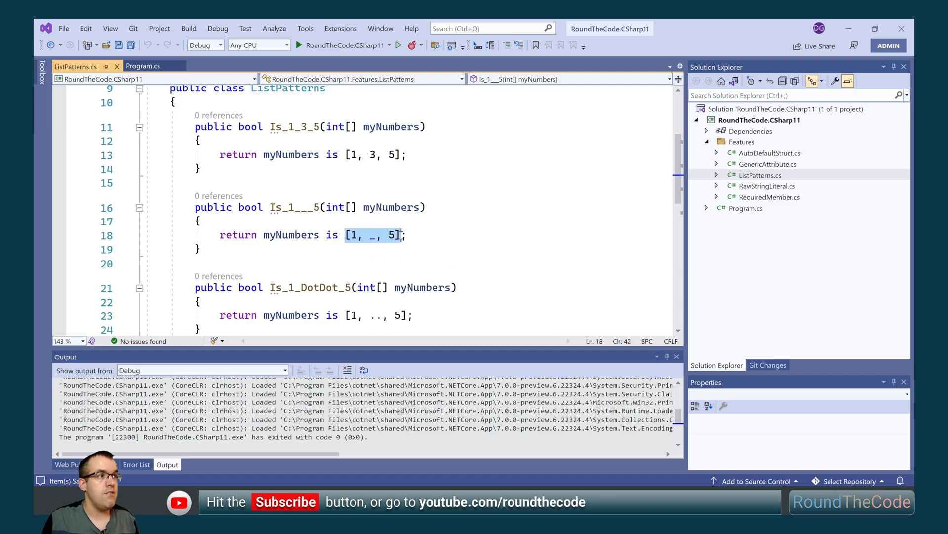
{"action": "mouse_move", "coordinate": [354, 235]}
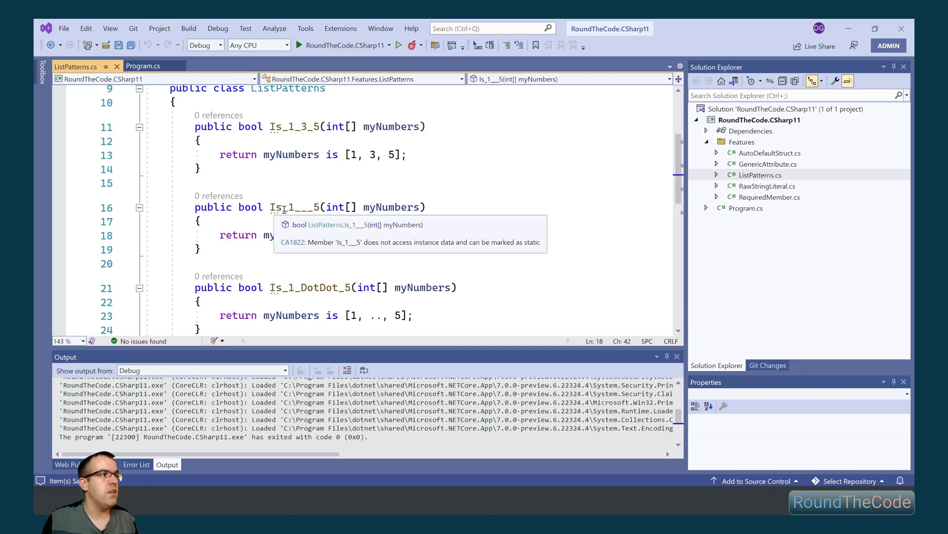
Add a Console.WriteLine calling Is_1___5 with {1, 2, 4, 5} and run the program.
{"action": "left_click", "coordinate": [144, 66]}
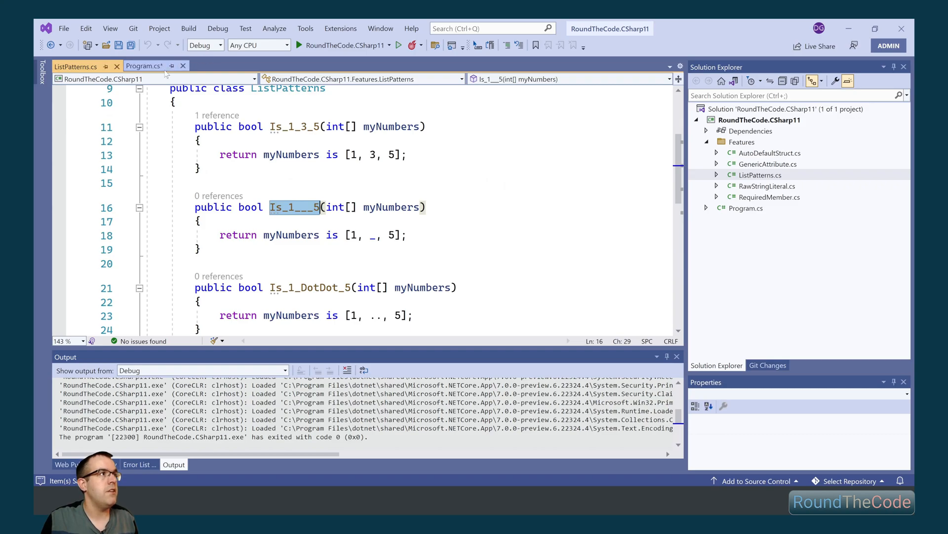
{"action": "left_click", "coordinate": [145, 66]}
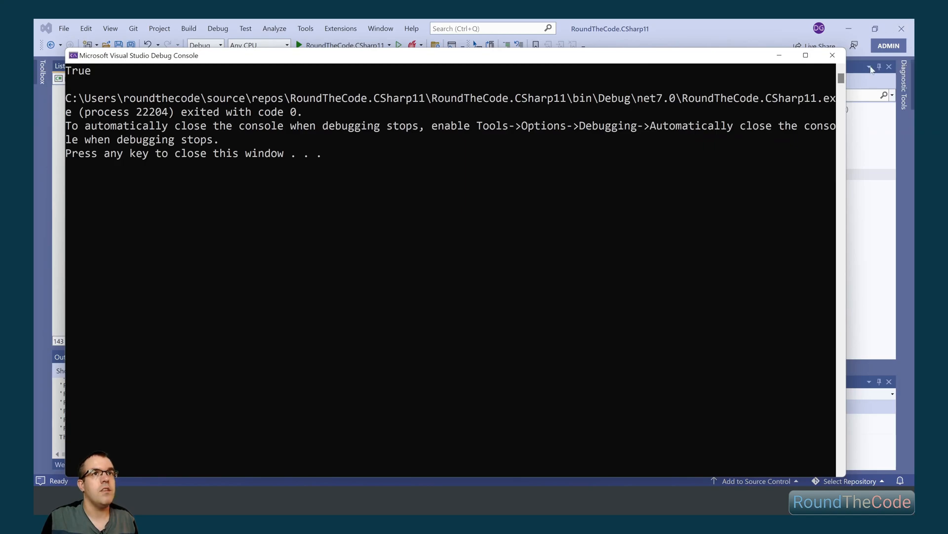
{"action": "left_click", "coordinate": [832, 55]}
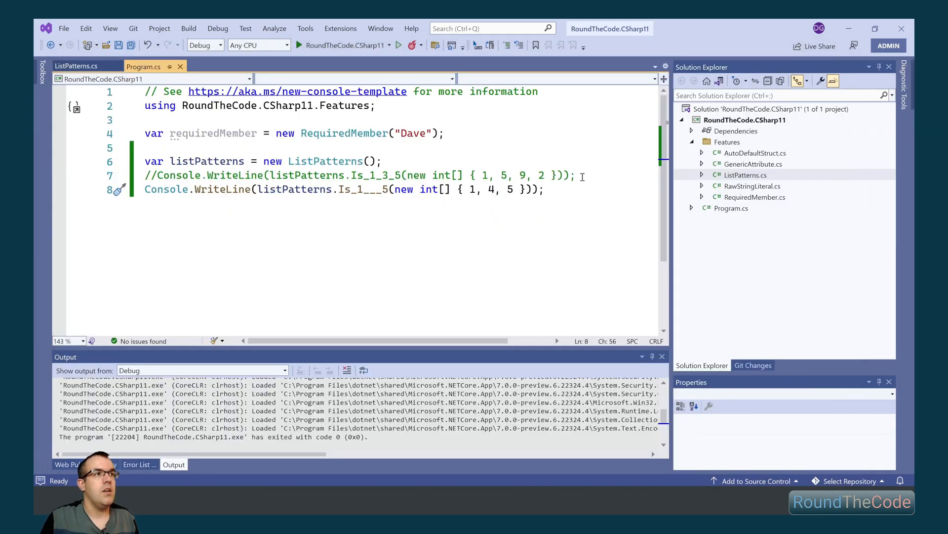
{"action": "type", "text": "2"}
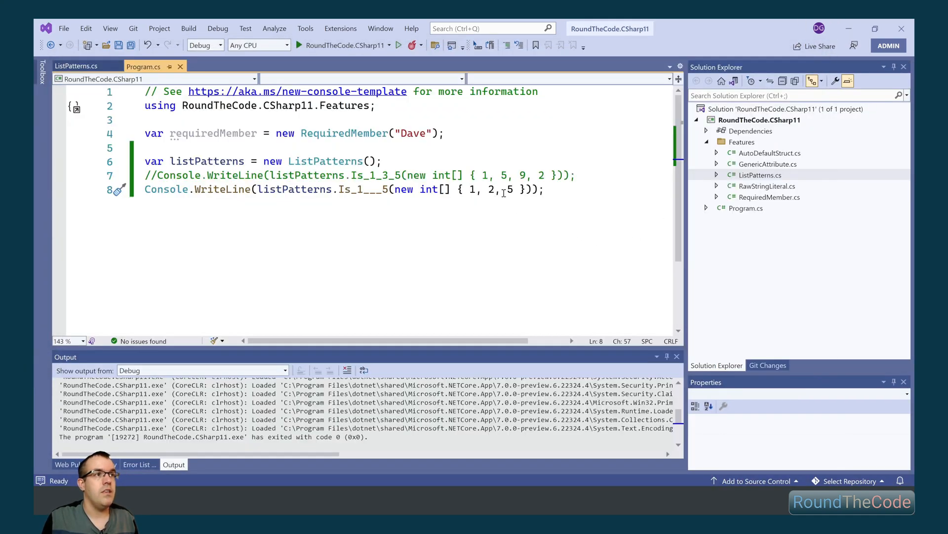
{"action": "type", "text": "4,"}
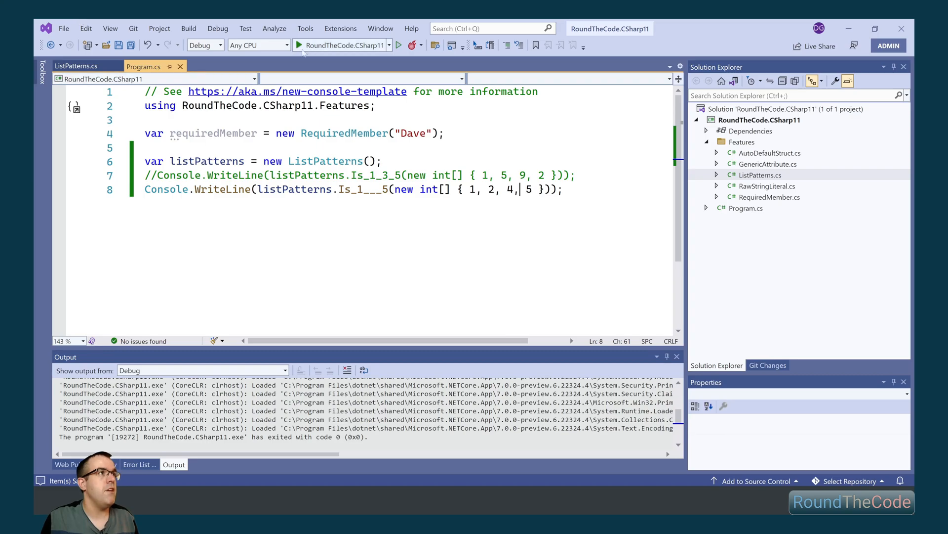
{"action": "left_click", "coordinate": [298, 44]}
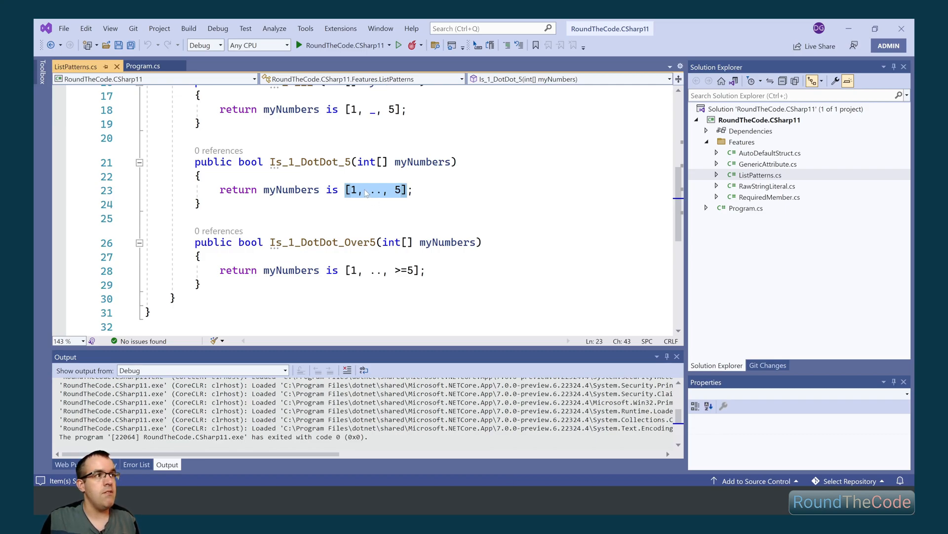
{"action": "mouse_move", "coordinate": [354, 190]}
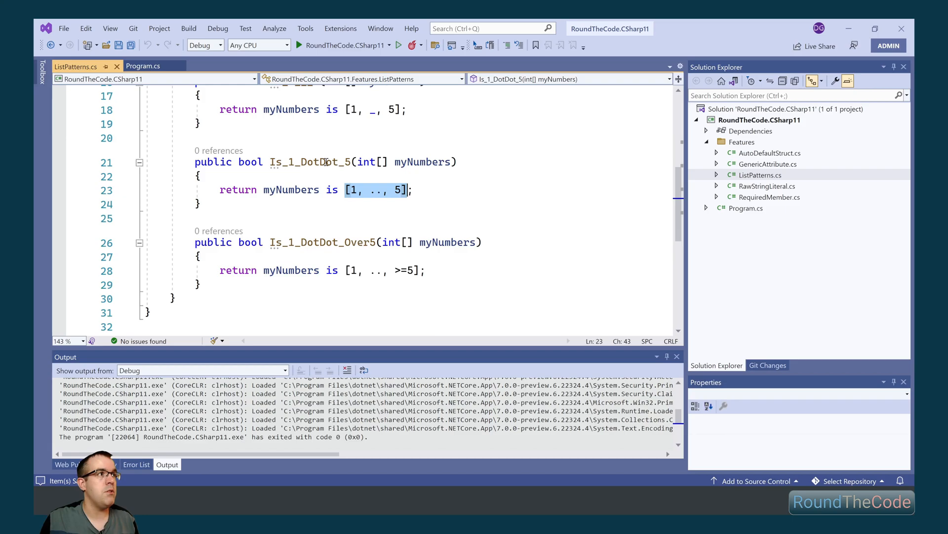
Add a WriteLine calling Is_1_DotDot_5 on {1, 5} and run the program.
{"action": "left_click", "coordinate": [144, 67]}
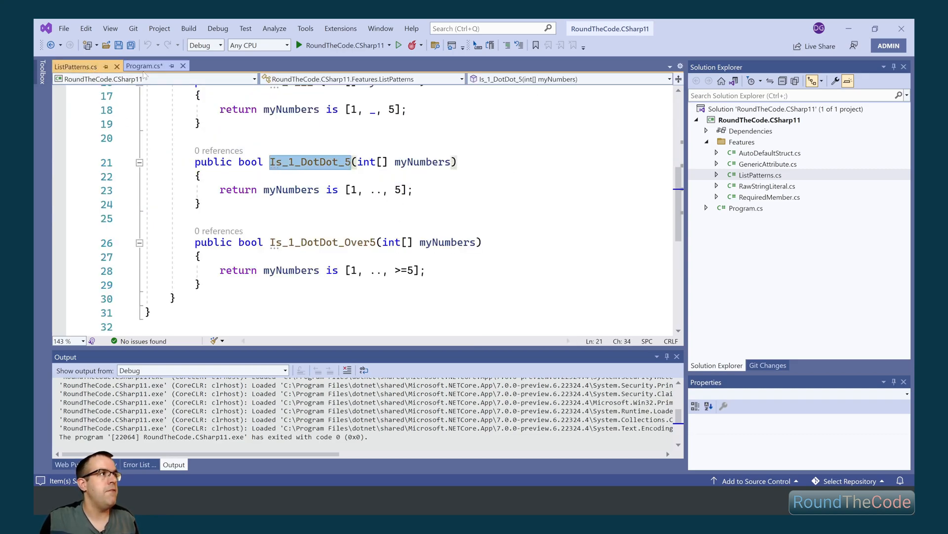
{"action": "left_click", "coordinate": [145, 65]}
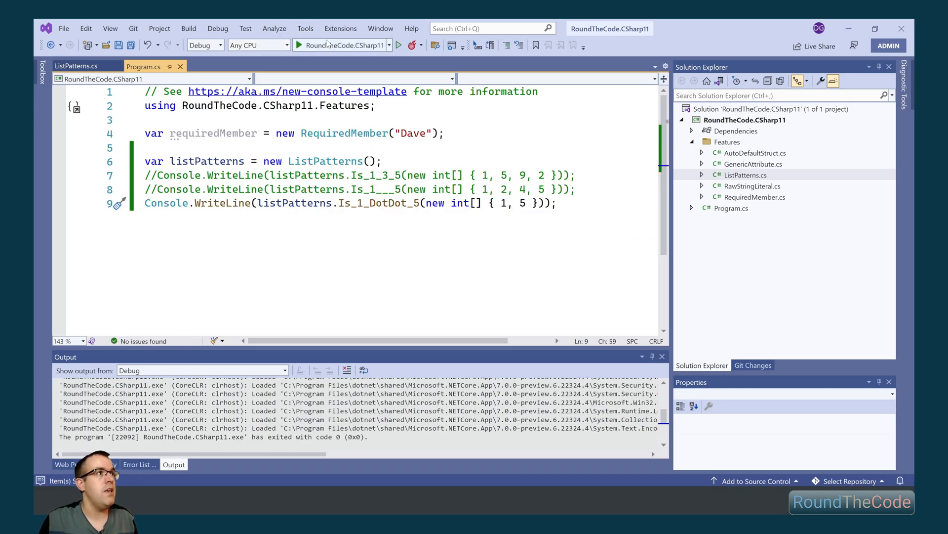
{"action": "left_click", "coordinate": [299, 44]}
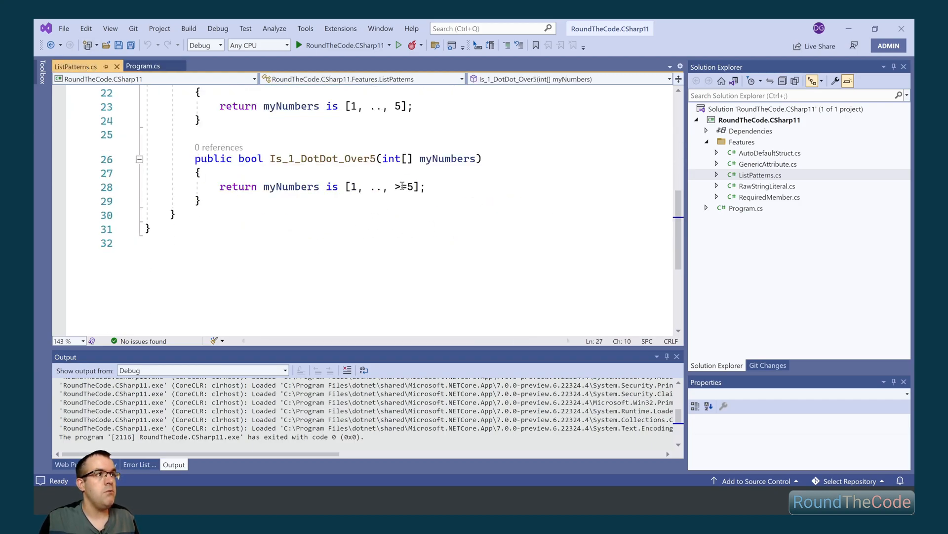
Call Is_1_DotDot_Over5 on the array {1, 4, 5, 2, 6} and run it, getting True.
{"action": "type", "text": "="}
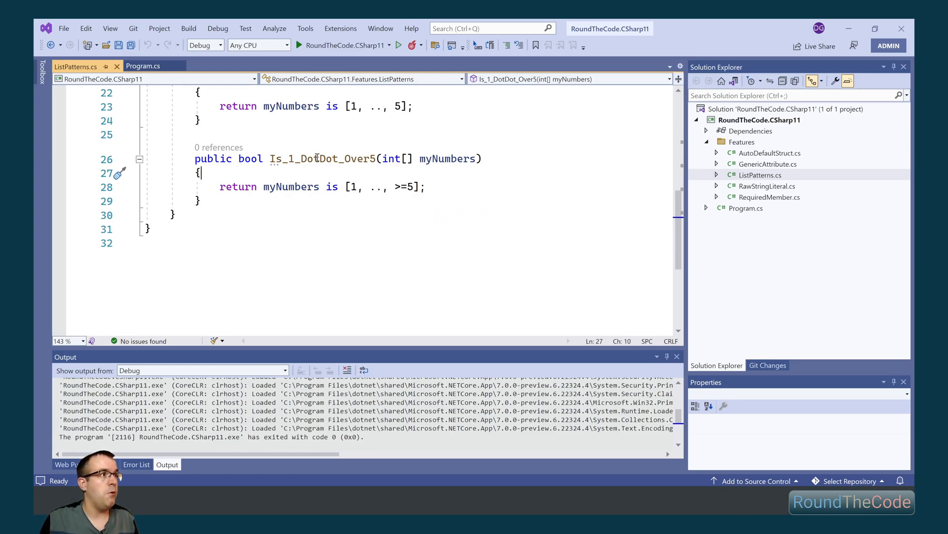
{"action": "left_click", "coordinate": [143, 66]}
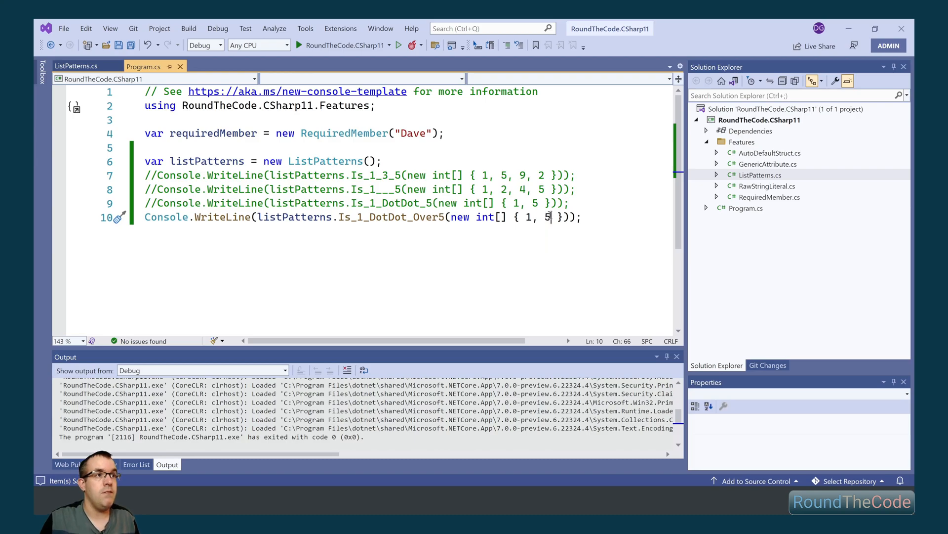
{"action": "type", "text": "6"}
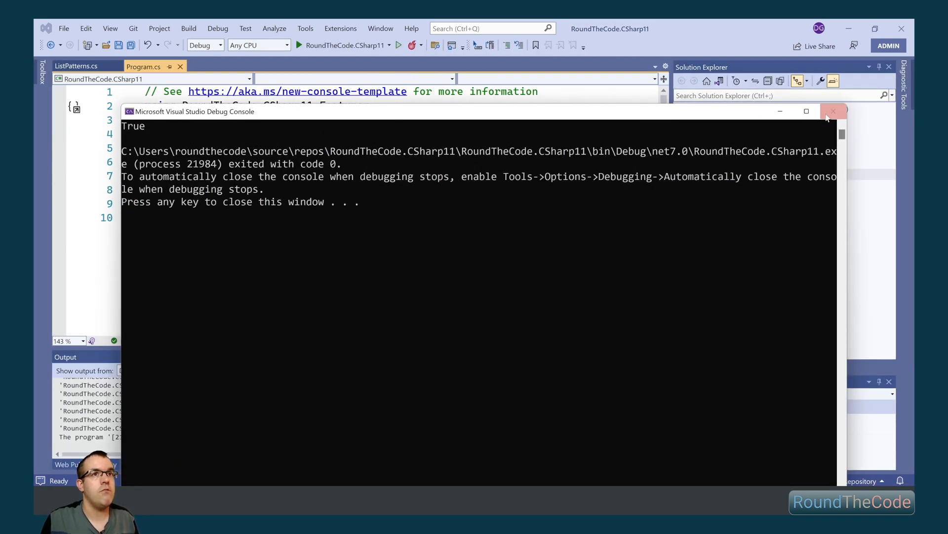
{"action": "left_click", "coordinate": [834, 112]}
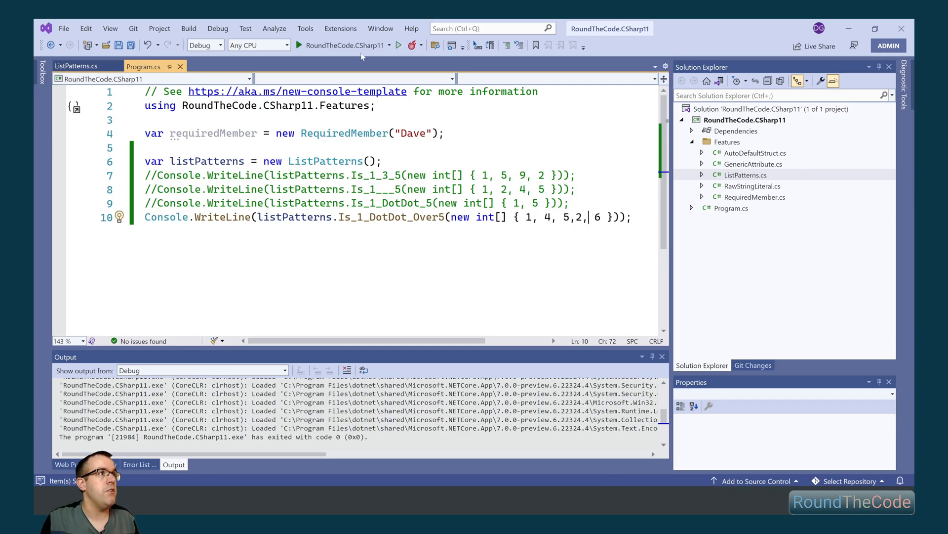
{"action": "left_click", "coordinate": [299, 46]}
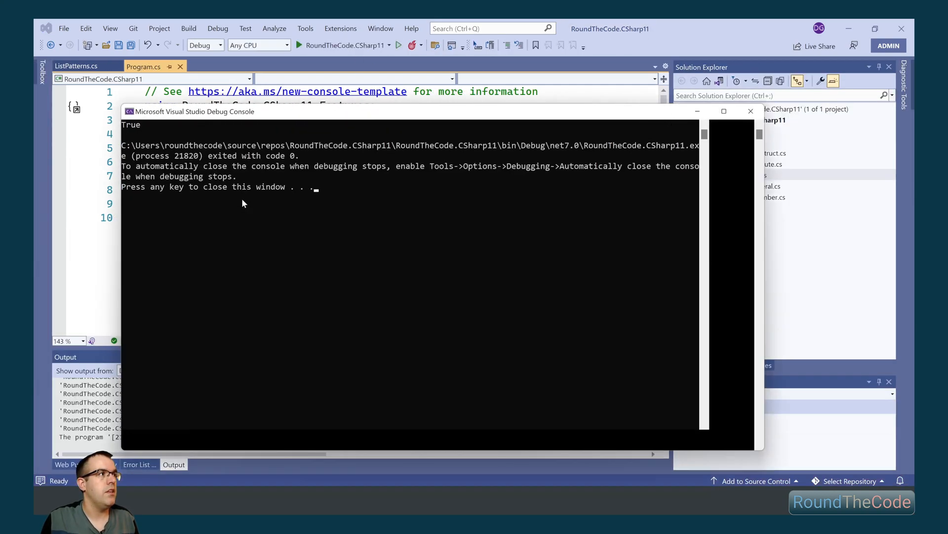